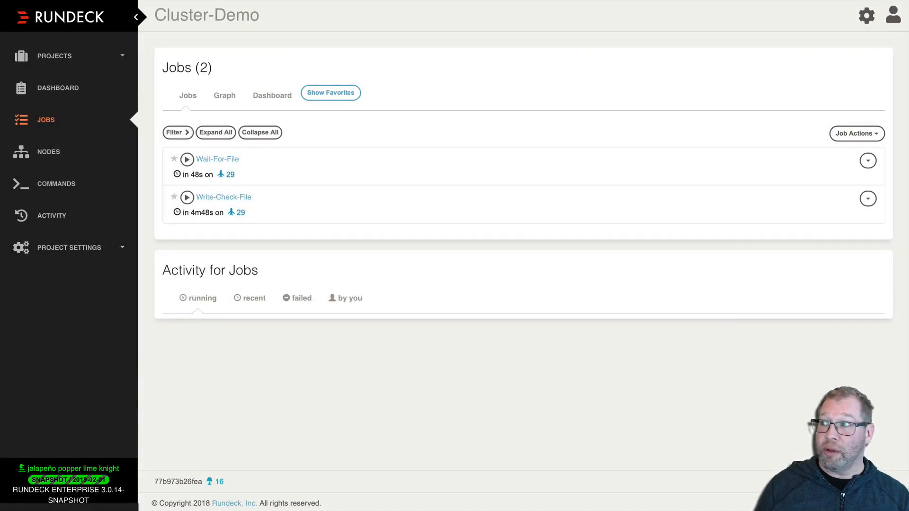
mouse_move(257, 189)
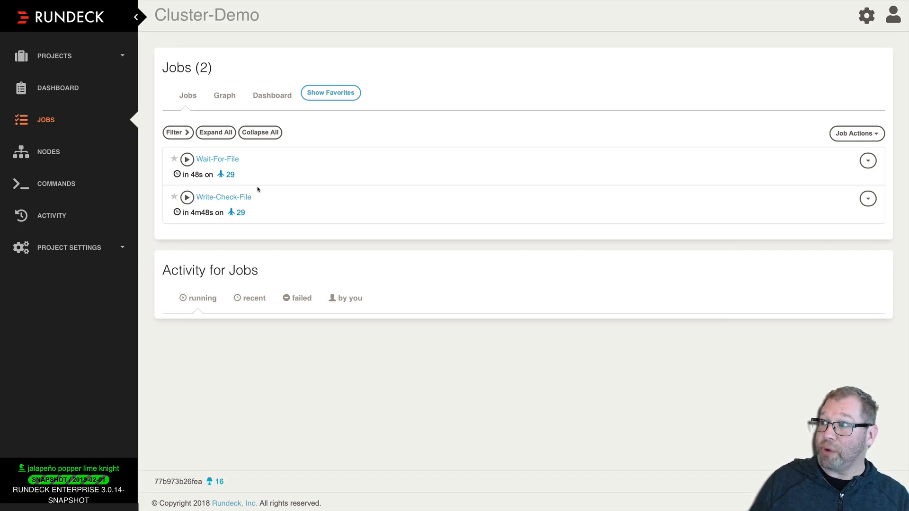
mouse_move(247, 174)
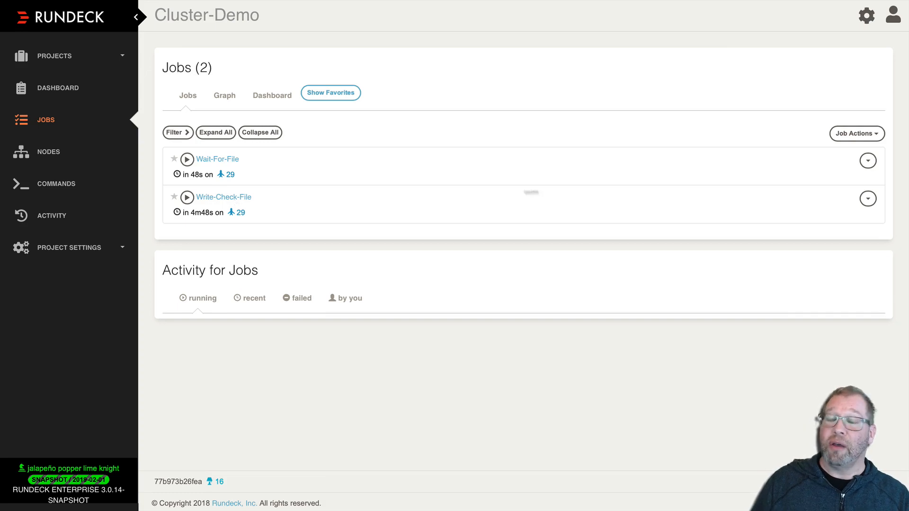
mouse_move(567, 189)
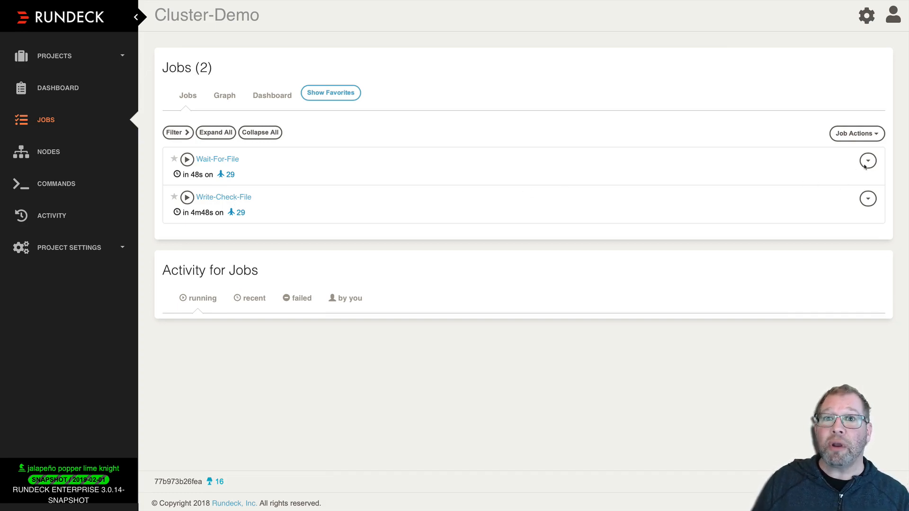
Bring the Wait-For-File job editor's Workflow section into view, showing its three steps including wait-for-file.
click(867, 161)
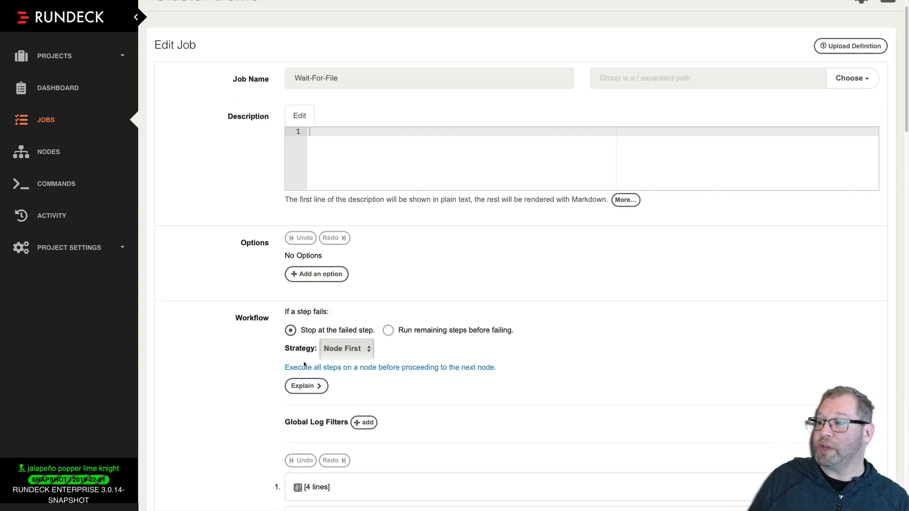
scroll(down, 3)
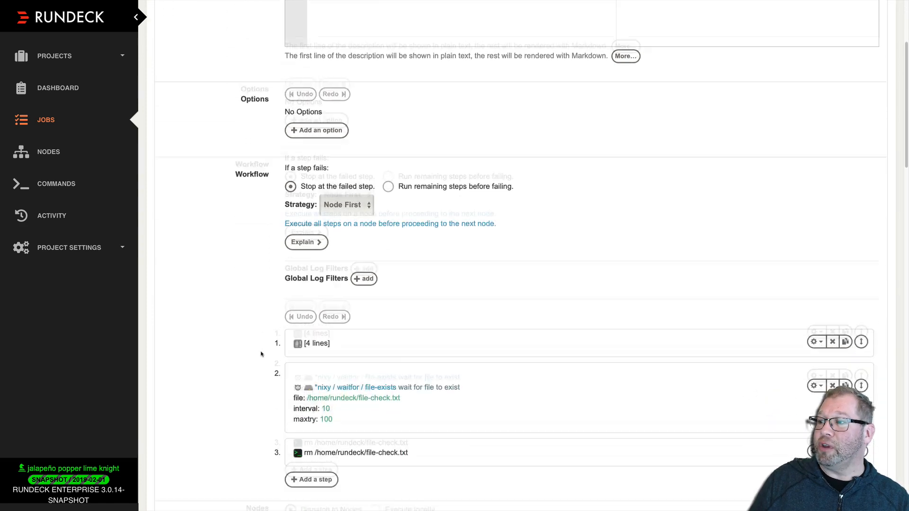
scroll(down, 3)
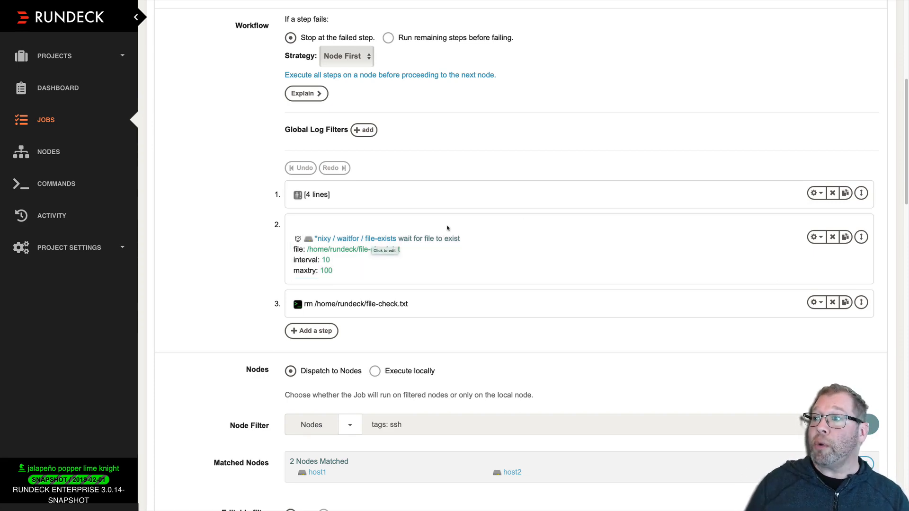
click(385, 249)
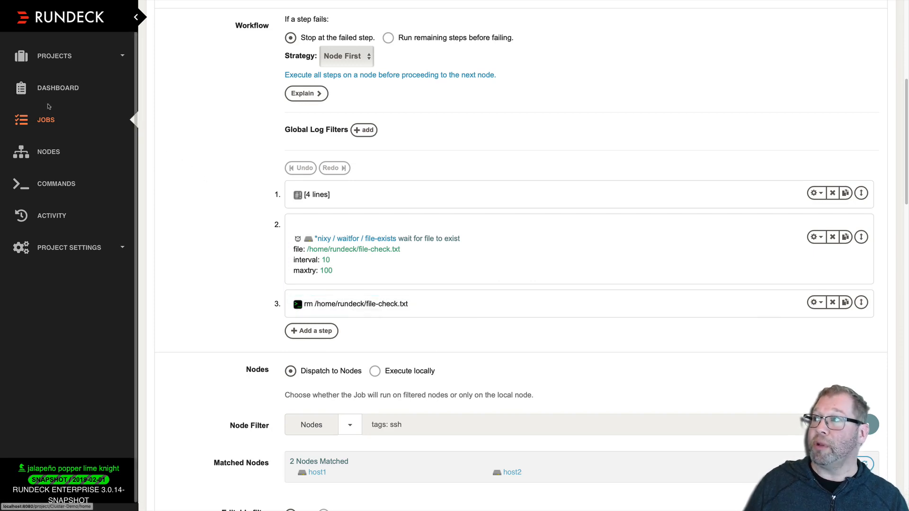
Show the Cluster-Demo dashboard timeline with Show Future Schedule enabled.
click(45, 119)
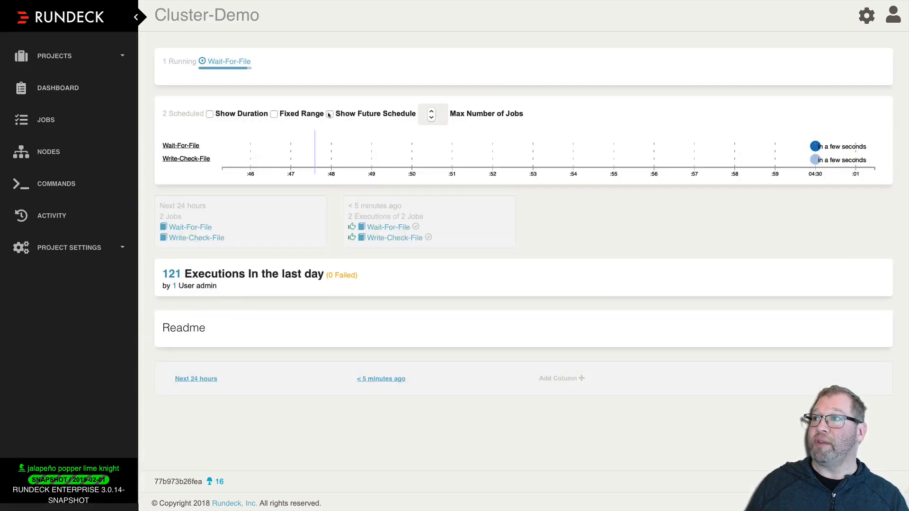
click(330, 114)
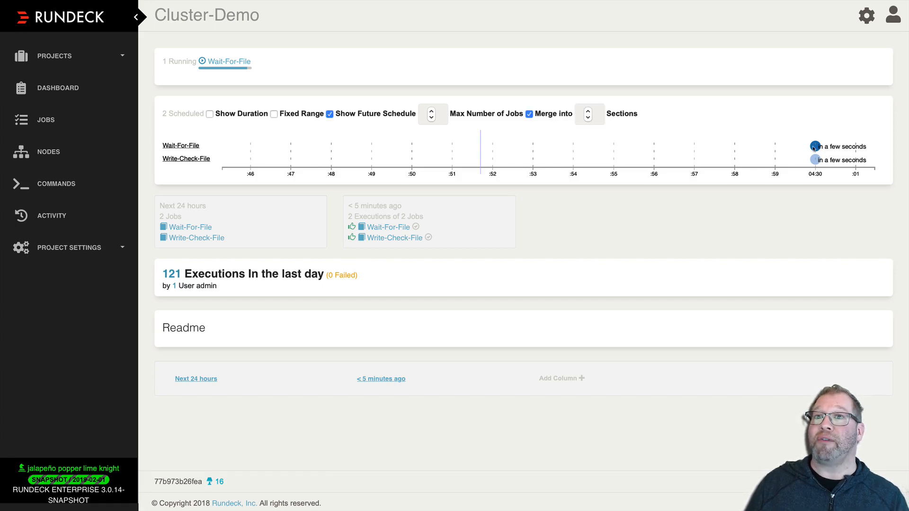
mouse_move(477, 91)
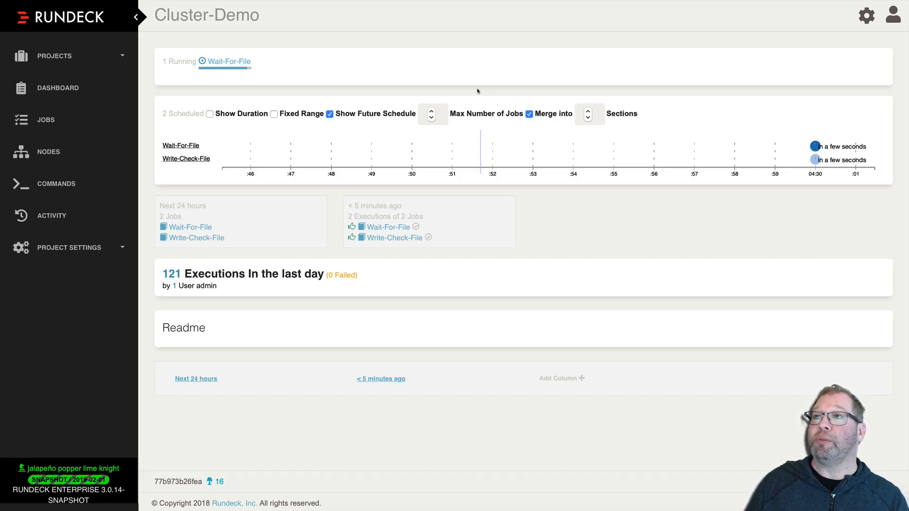